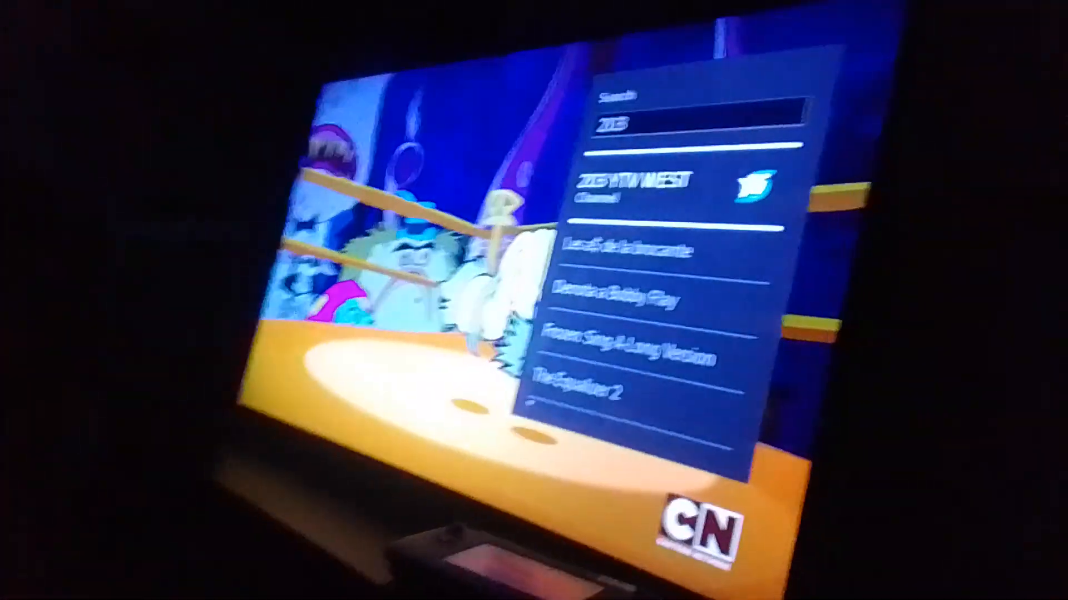
pyautogui.write('200')
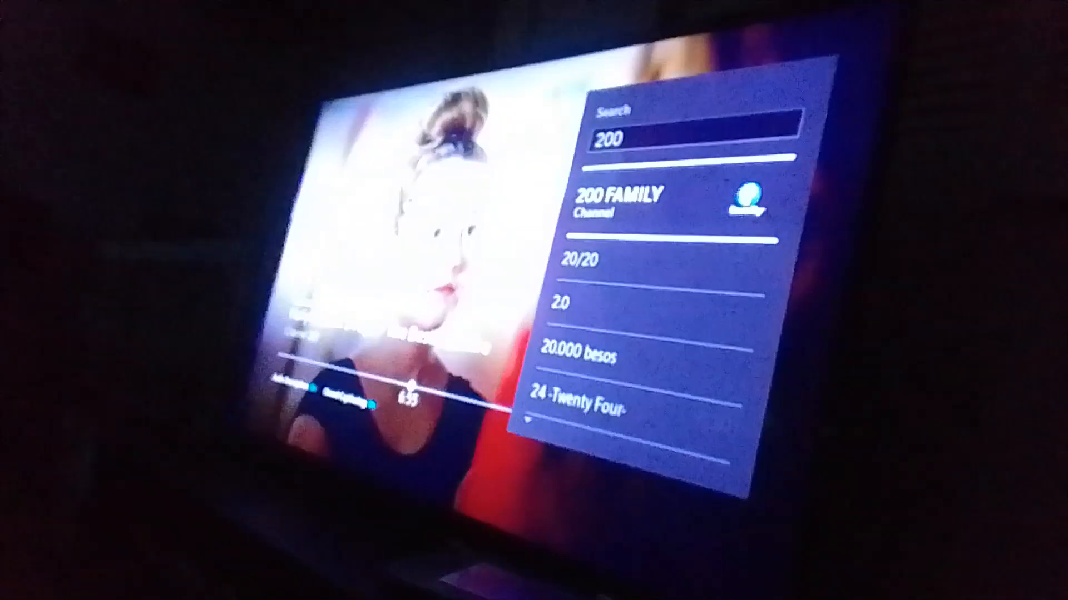